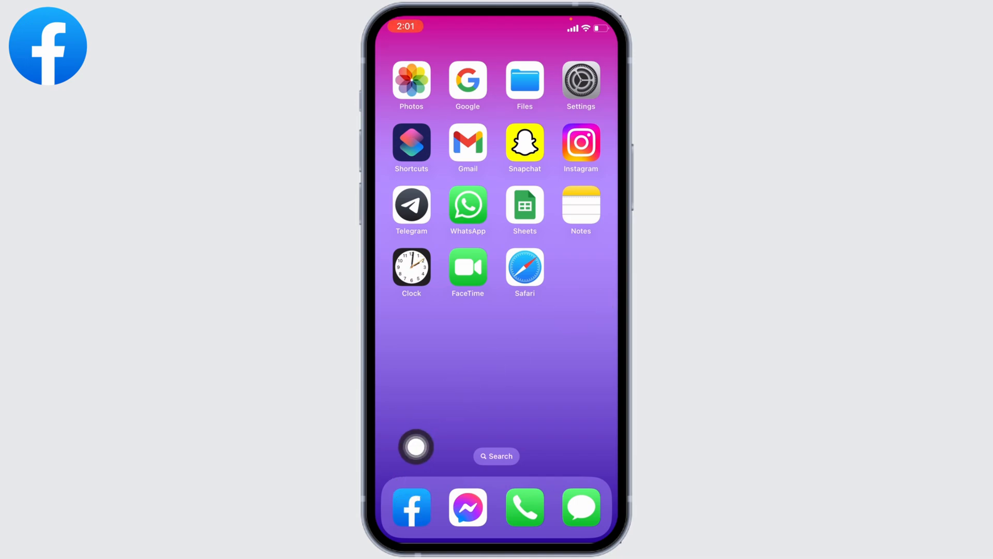
Step: From the Facebook Menu, show the profiles and Pages switcher beside the personal profile
{"action": "left_click", "coordinate": [411, 506]}
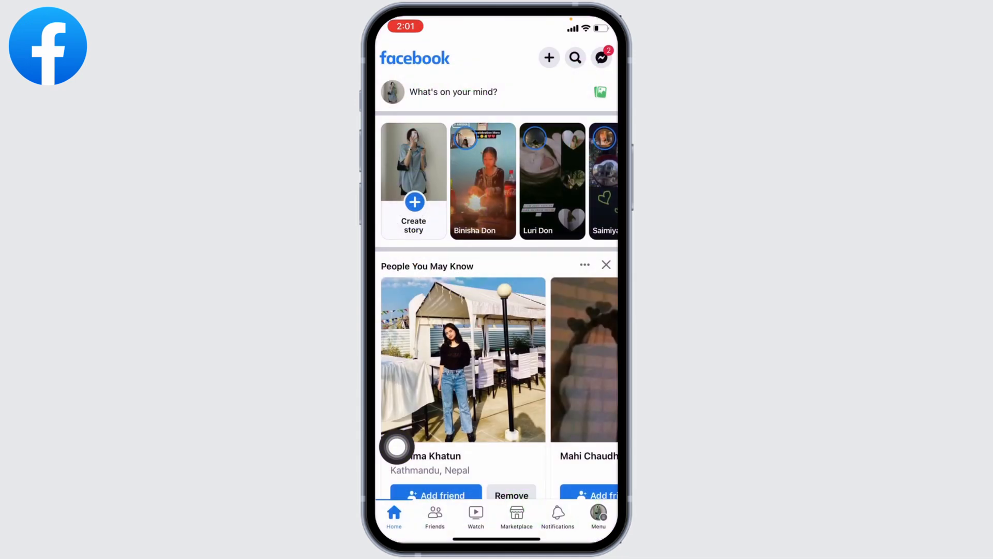
{"action": "scroll", "scroll_direction": "down", "scroll_amount": 3}
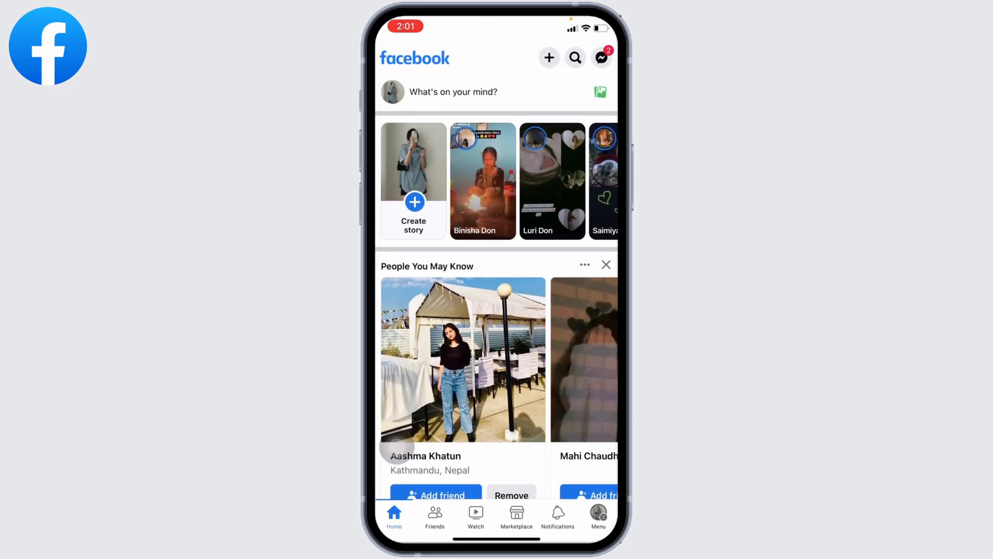
{"action": "left_click", "coordinate": [597, 516]}
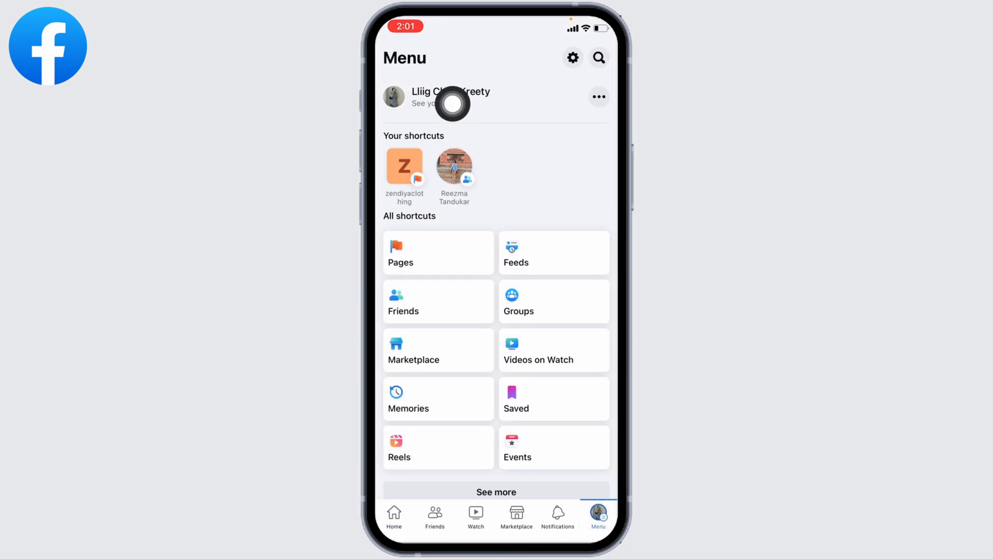
{"action": "mouse_move", "coordinate": [558, 96]}
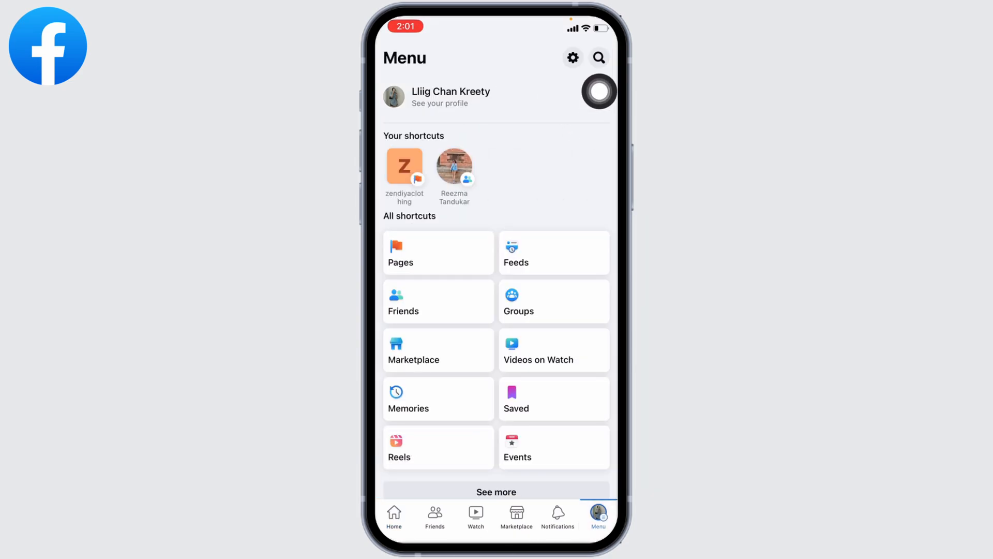
{"action": "left_click", "coordinate": [597, 91]}
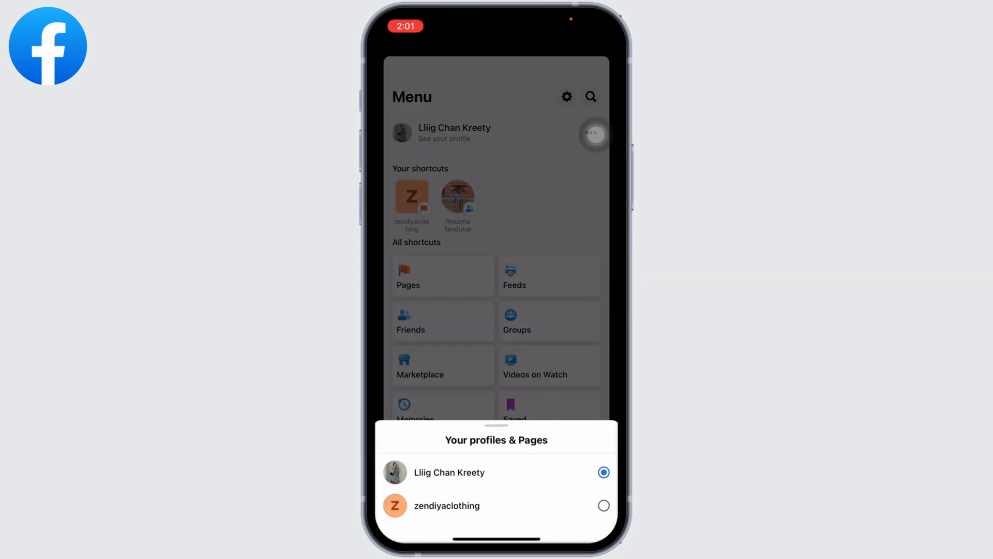